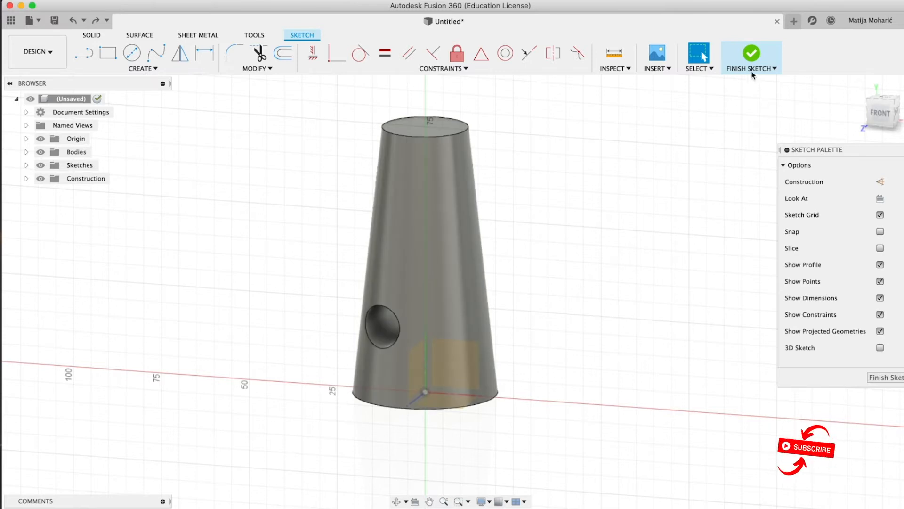
Finish the hole sketch and bring up the Solid creation commands
click(751, 52)
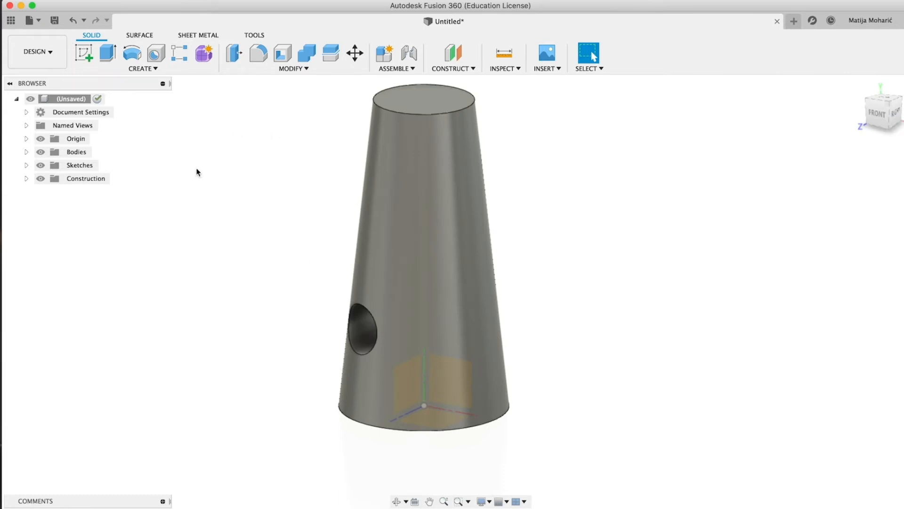
click(142, 67)
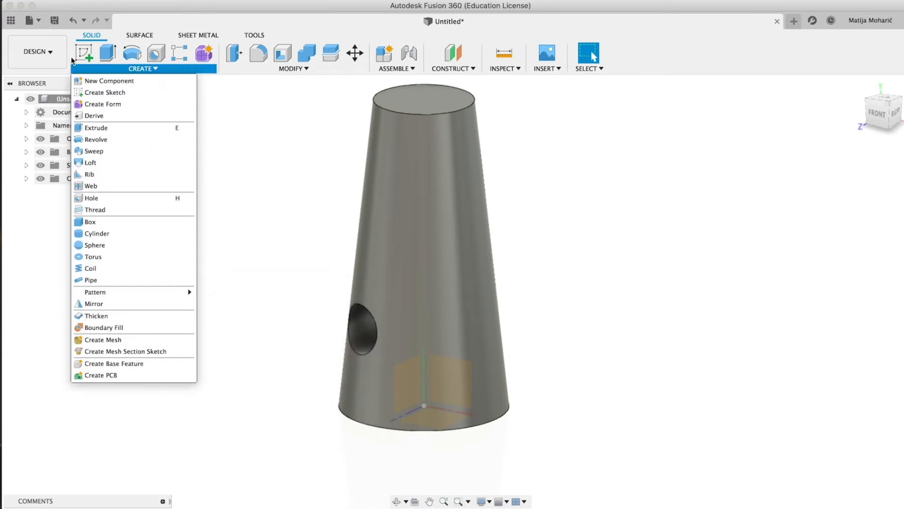
Project the cone and hole edges into a new sketch ready for a 20 mm extrude
click(105, 93)
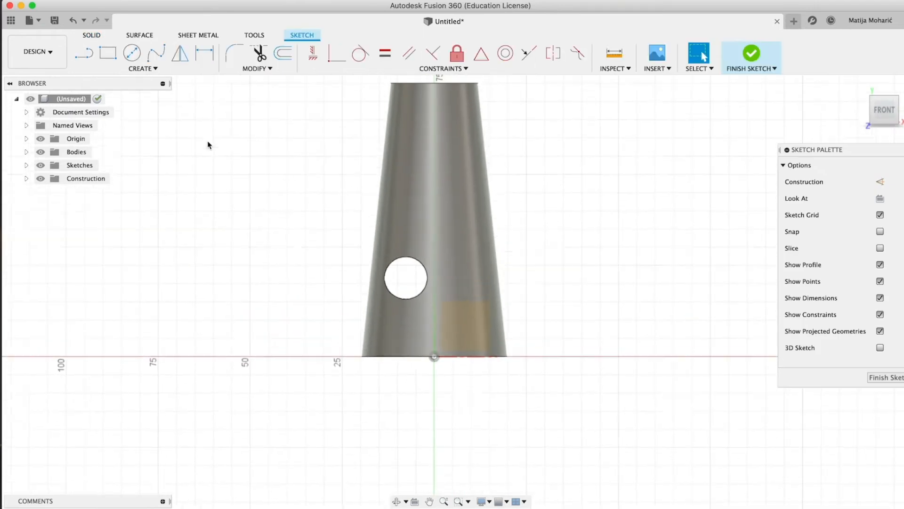
click(143, 55)
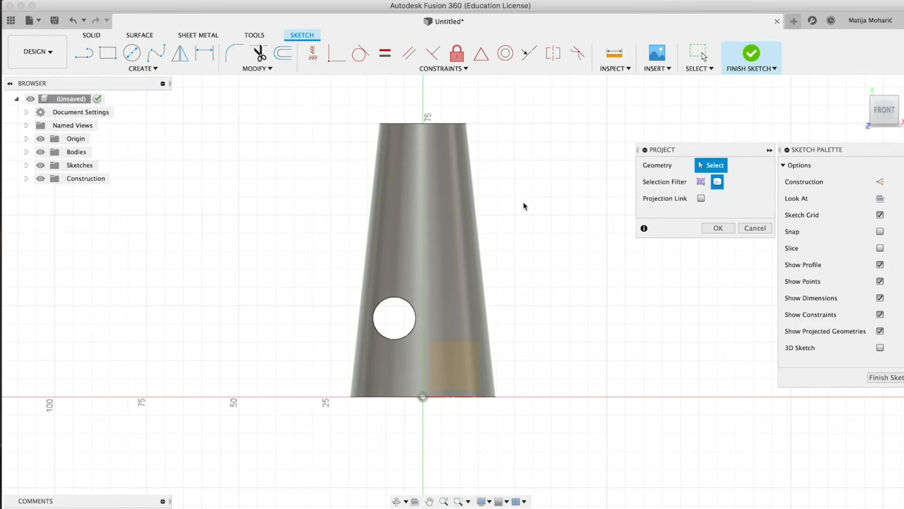
click(421, 260)
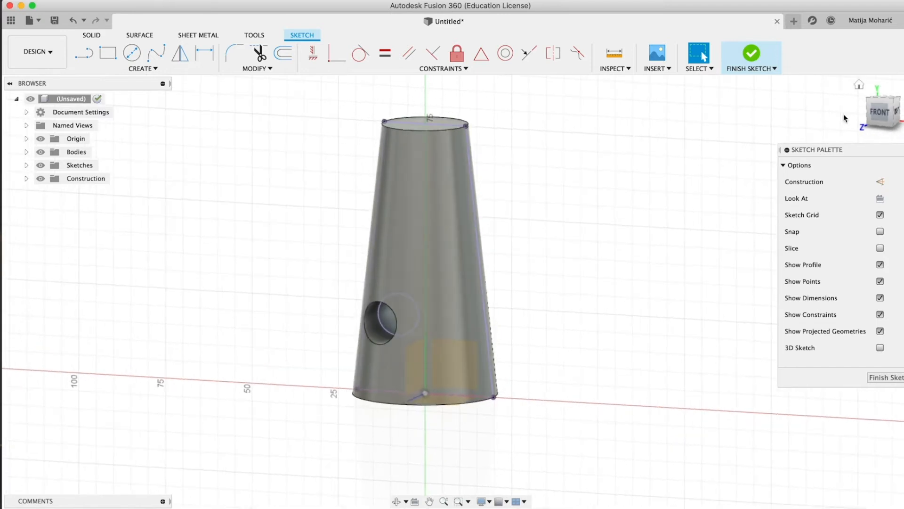
click(397, 315)
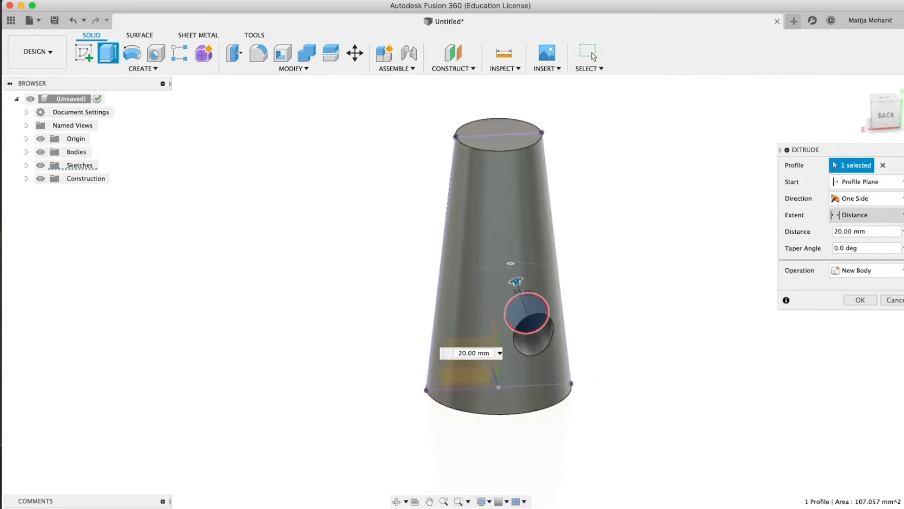
Extrude the hole profile by distance on both sides, forming a cylinder through the cone
click(865, 214)
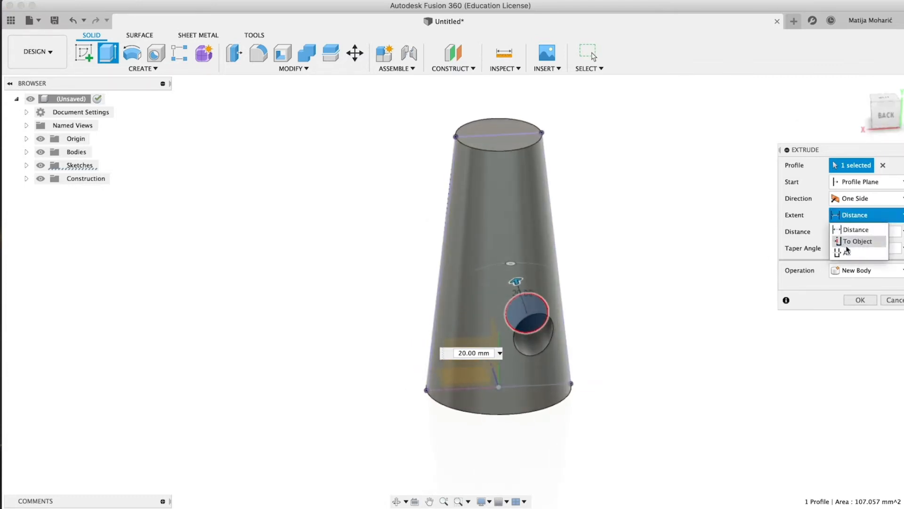
click(856, 229)
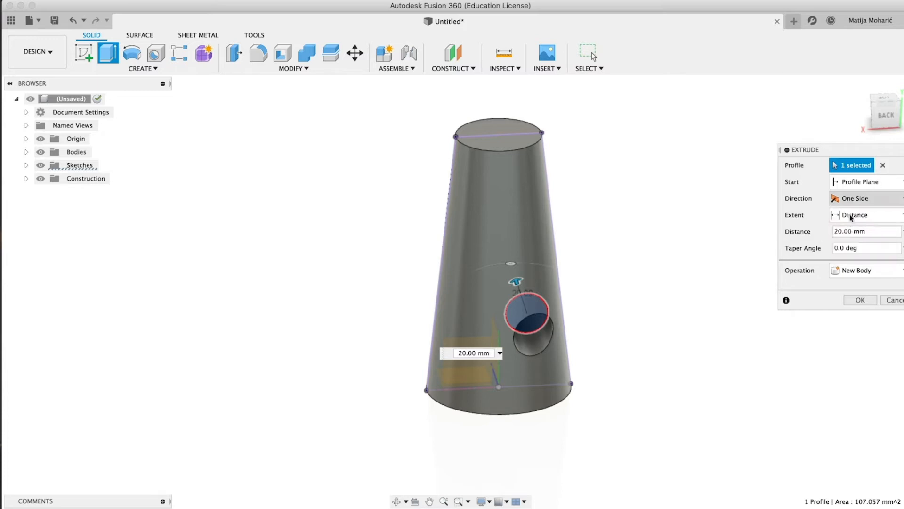
click(864, 215)
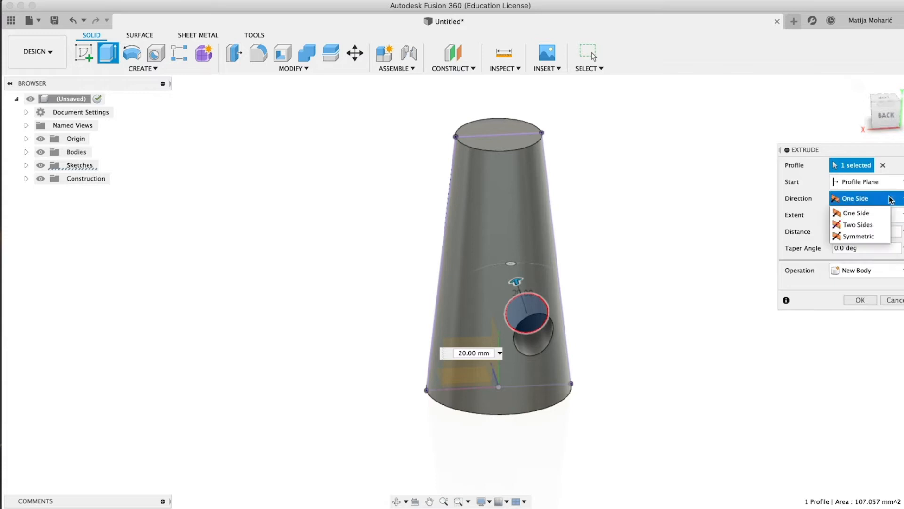
click(860, 235)
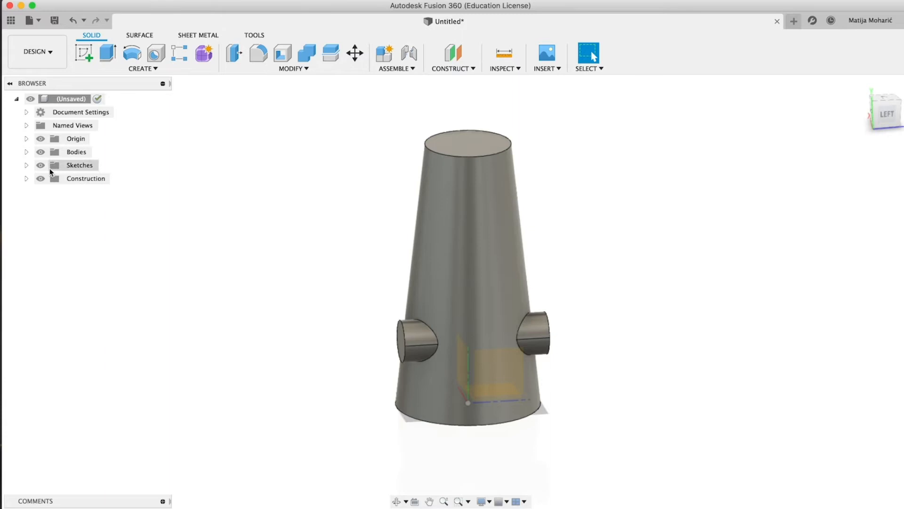
Duplicate Body1 as Body3, then hide Body1 and Body2 so only the holed cone shows
click(27, 151)
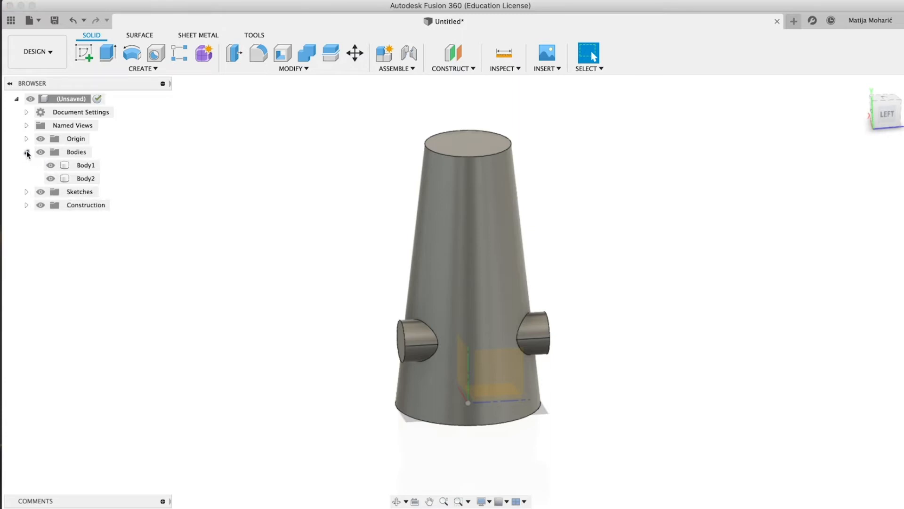
click(85, 165)
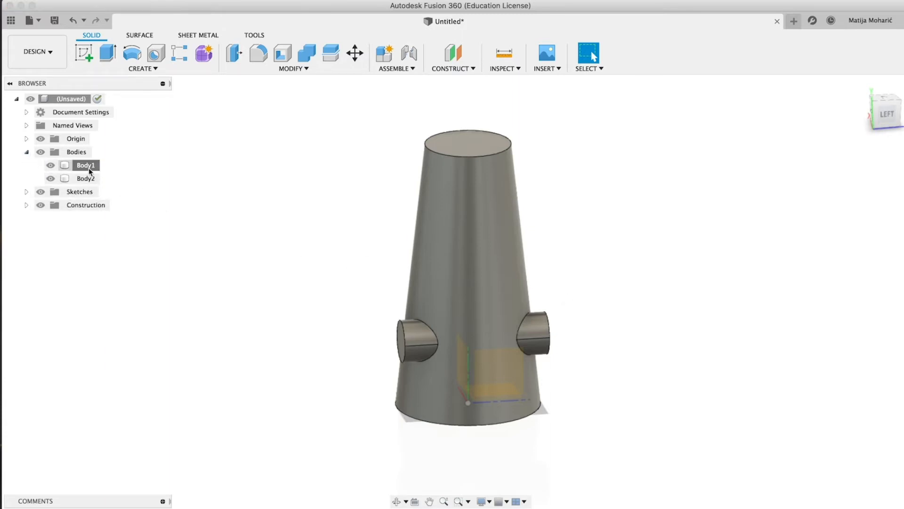
click(85, 165)
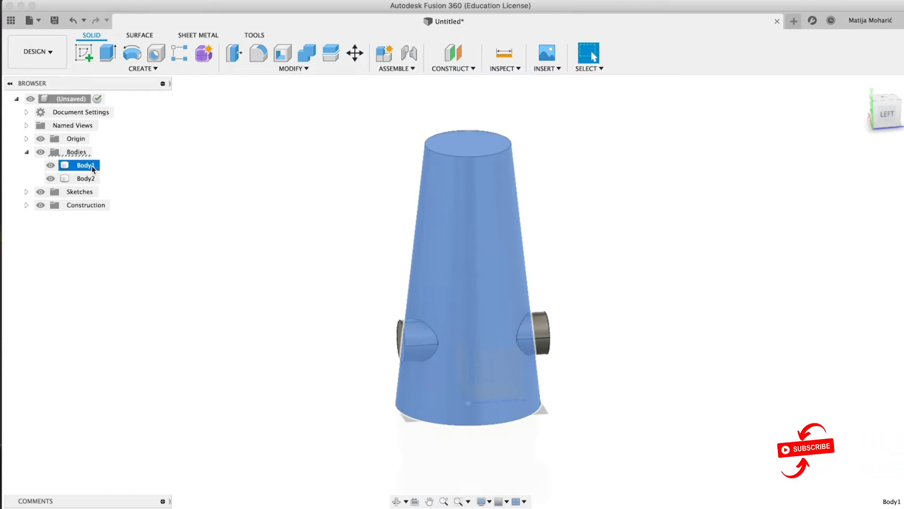
click(355, 52)
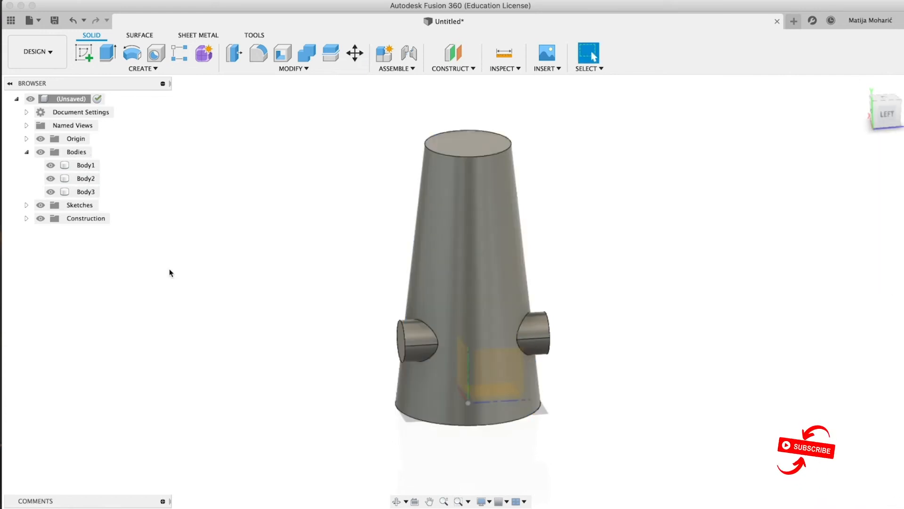
click(50, 164)
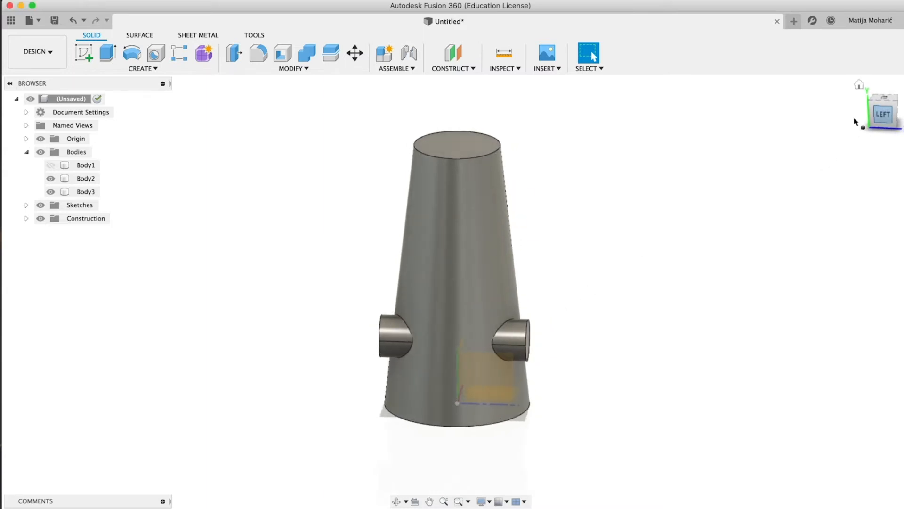
click(50, 178)
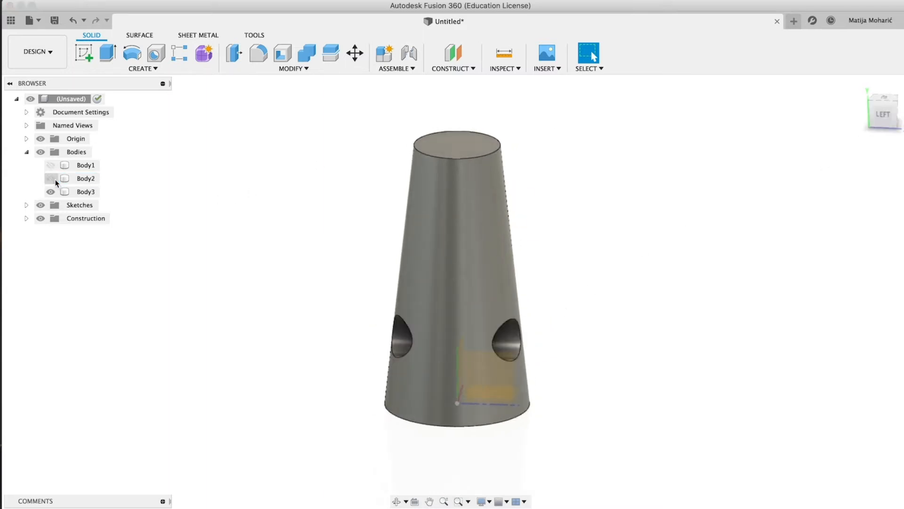
click(51, 178)
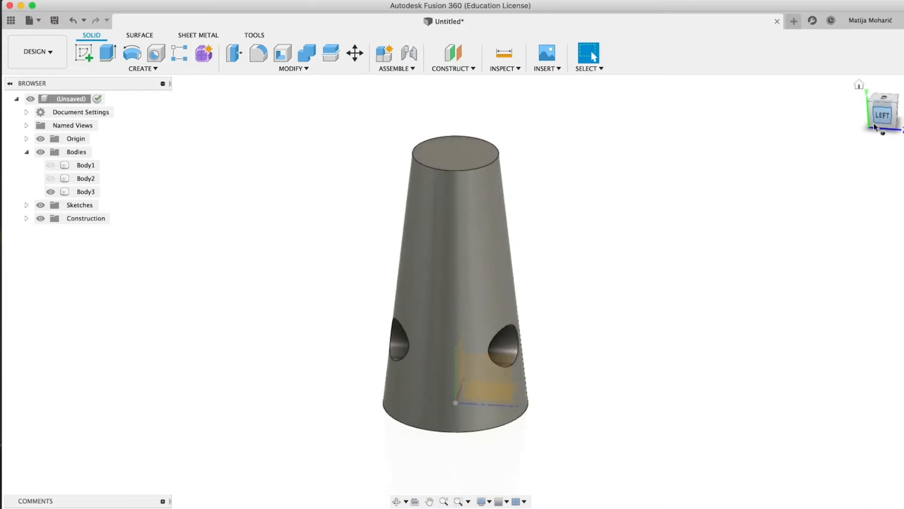
click(140, 35)
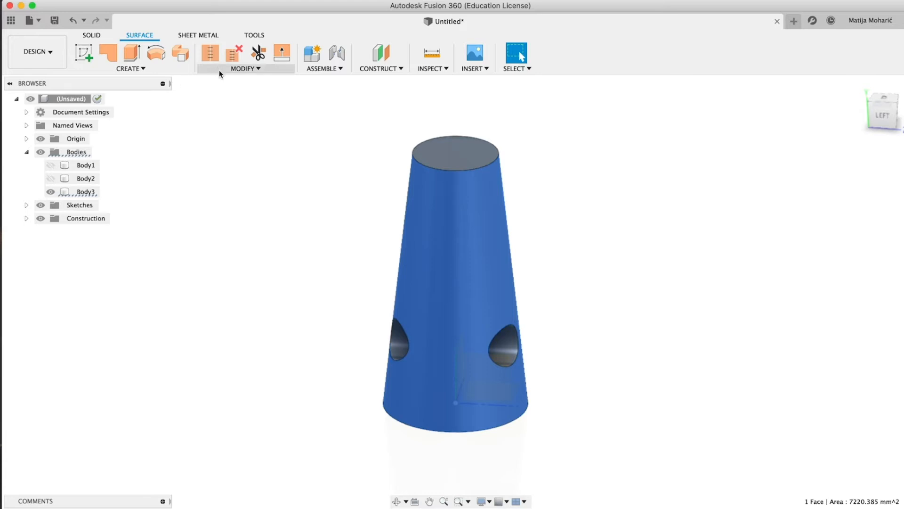
mouse_move(68, 83)
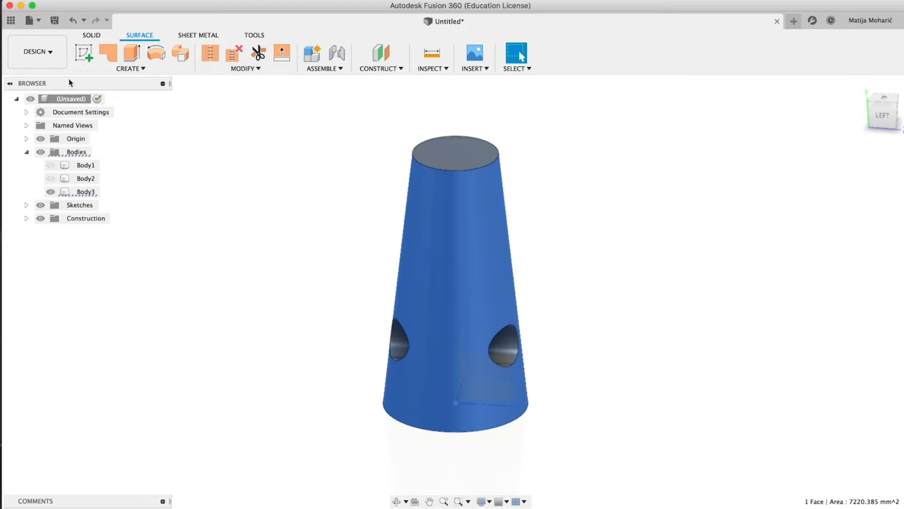
Split Body3 lengthwise with the plane using the Surface Split Body command
click(91, 35)
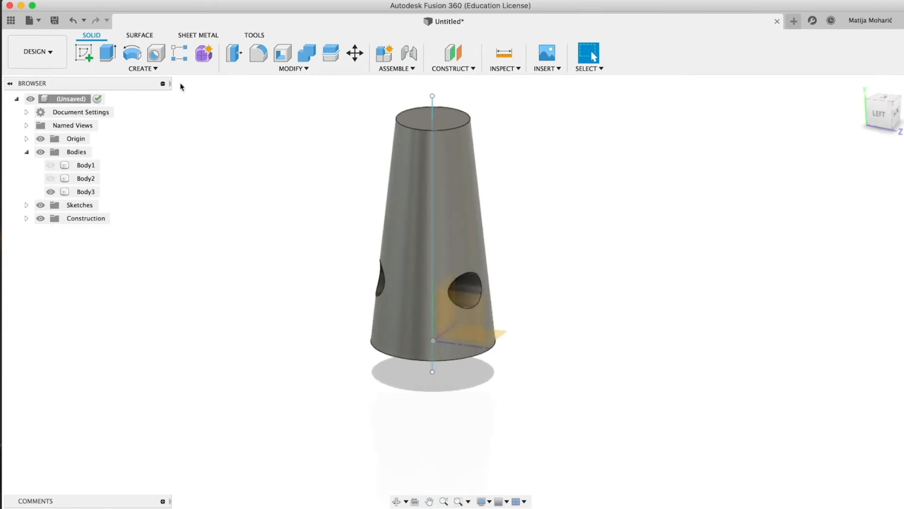
click(139, 35)
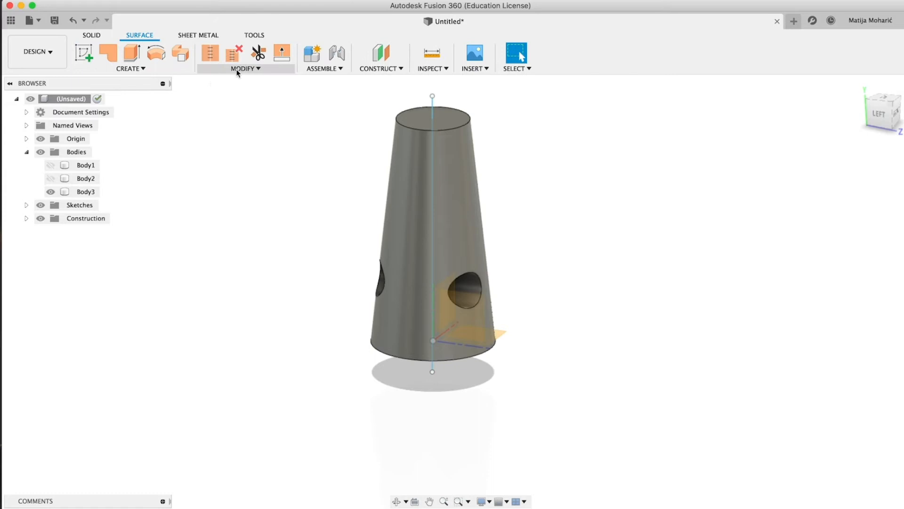
click(245, 69)
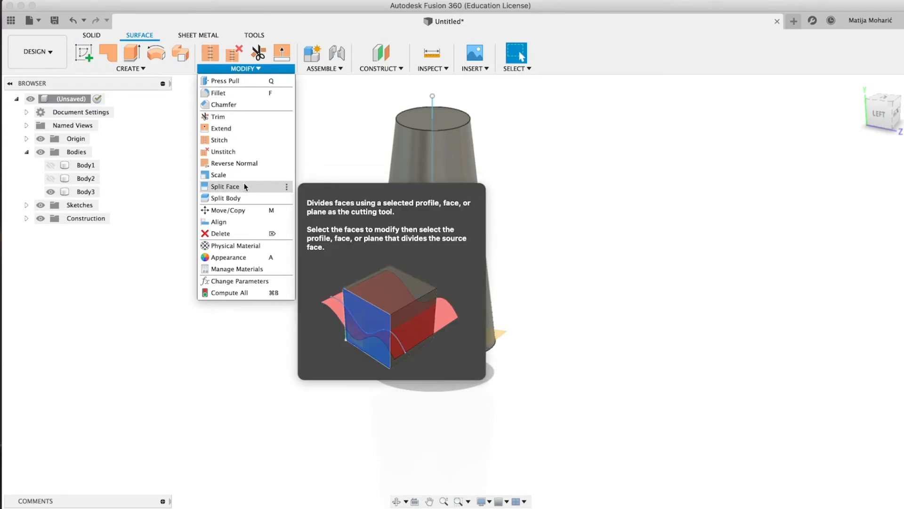
click(226, 198)
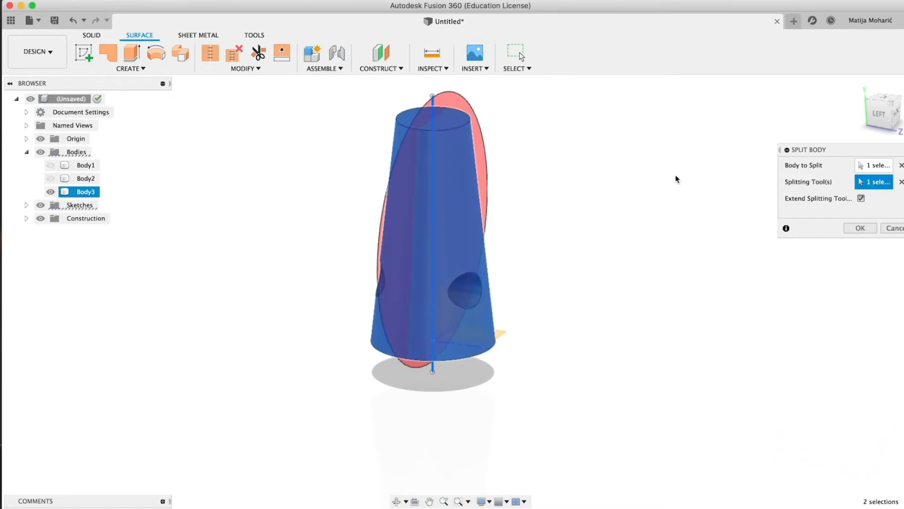
click(860, 228)
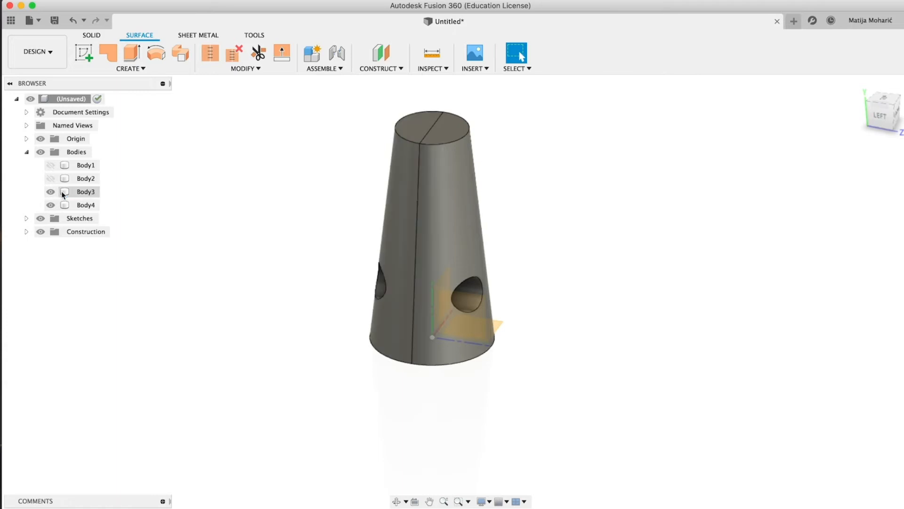
Delete Body3, leaving only the half-cone Body4 with its side hole
right_click(85, 192)
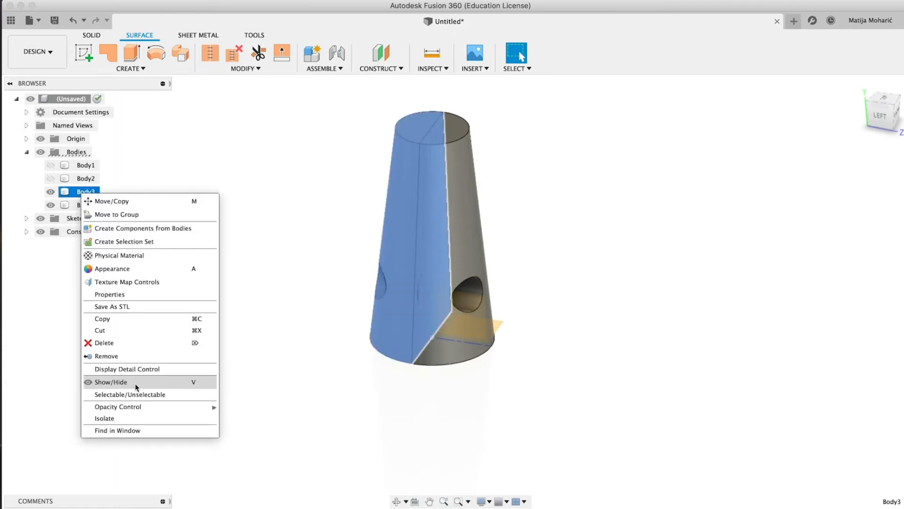
mouse_move(135, 352)
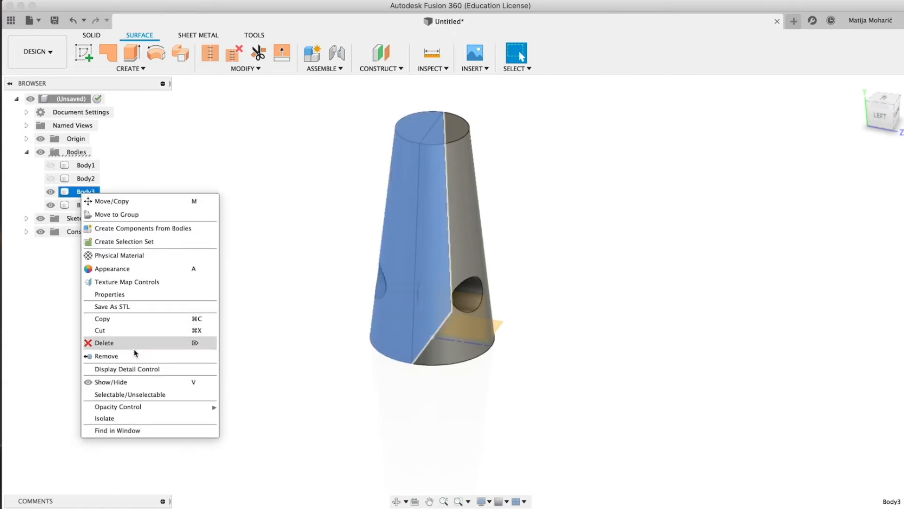
click(105, 343)
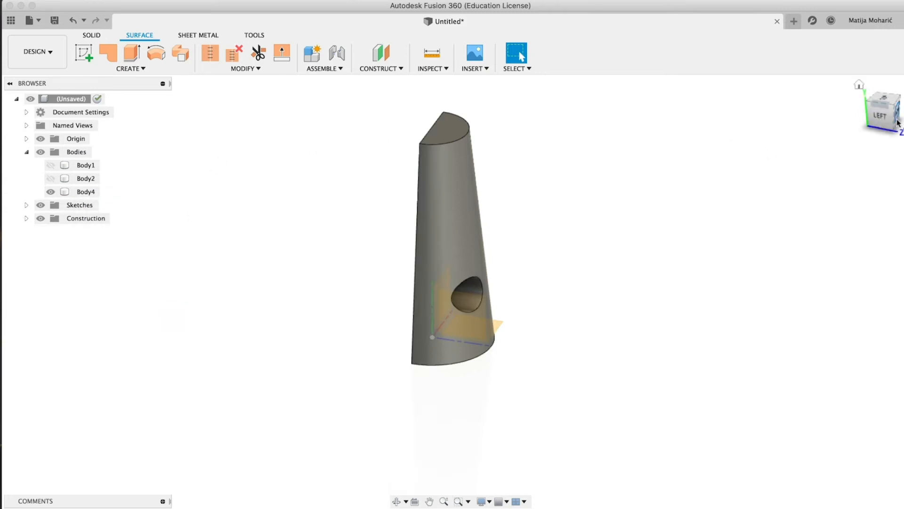
click(245, 69)
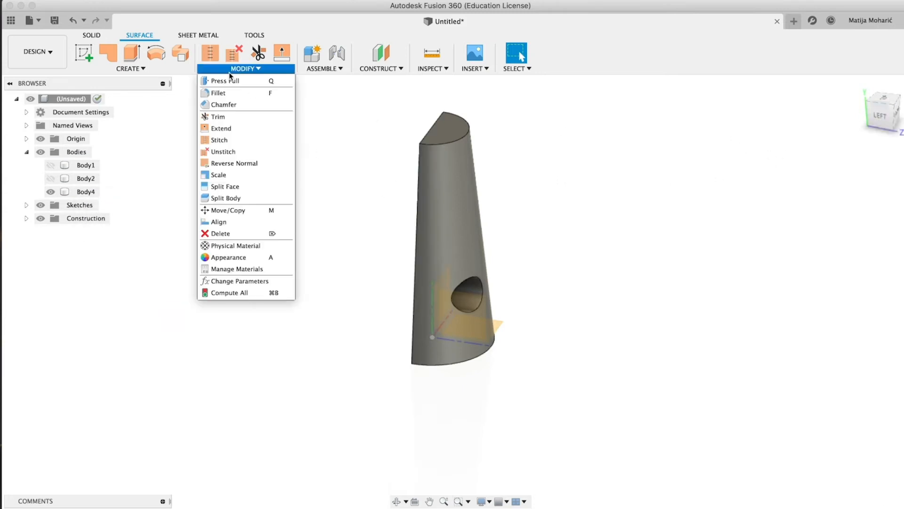
Unstitch Body4 into surfaces Body5–Body9 and hide the outer conical face Body5
click(222, 151)
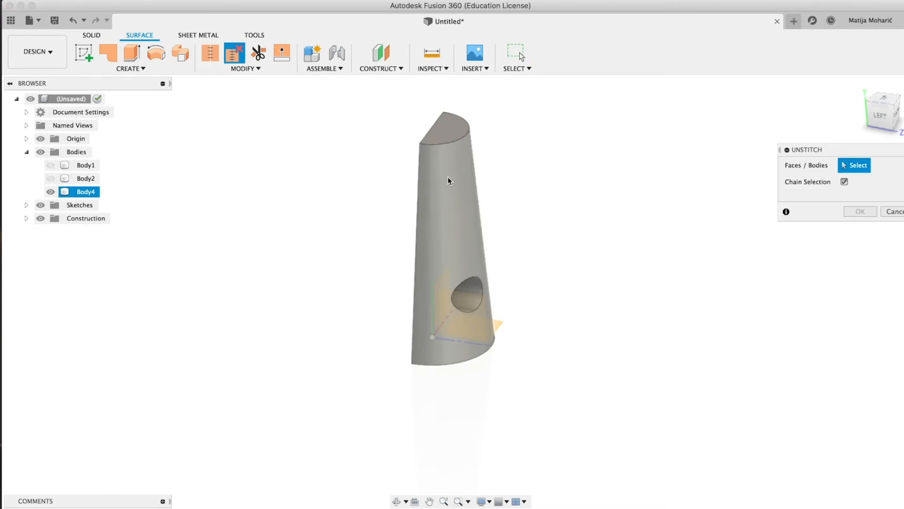
click(860, 211)
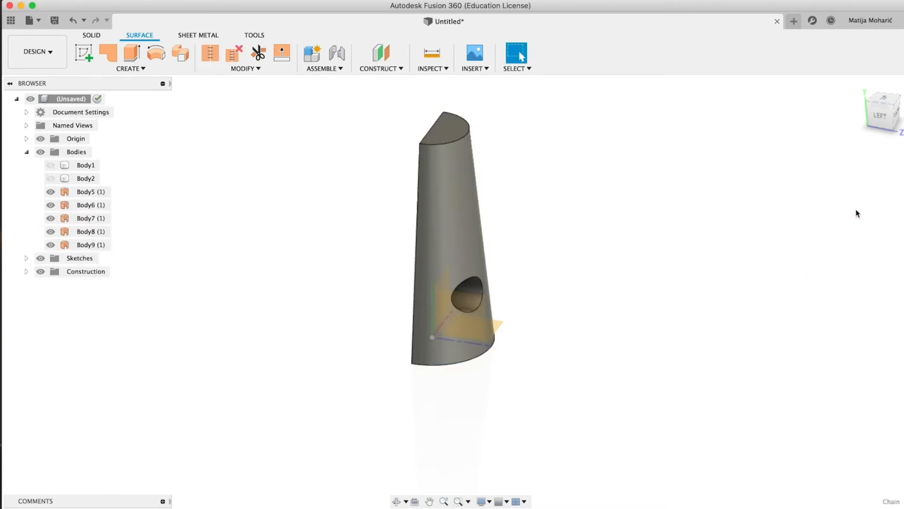
click(86, 191)
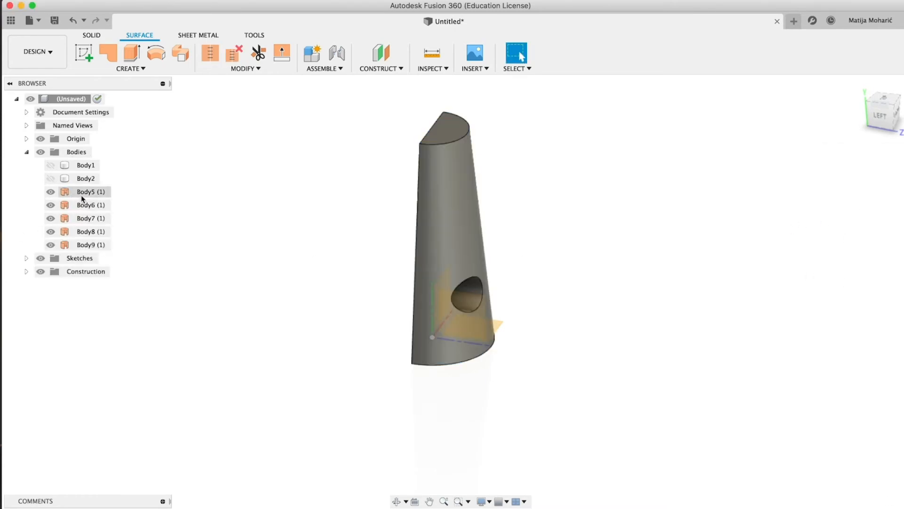
click(90, 205)
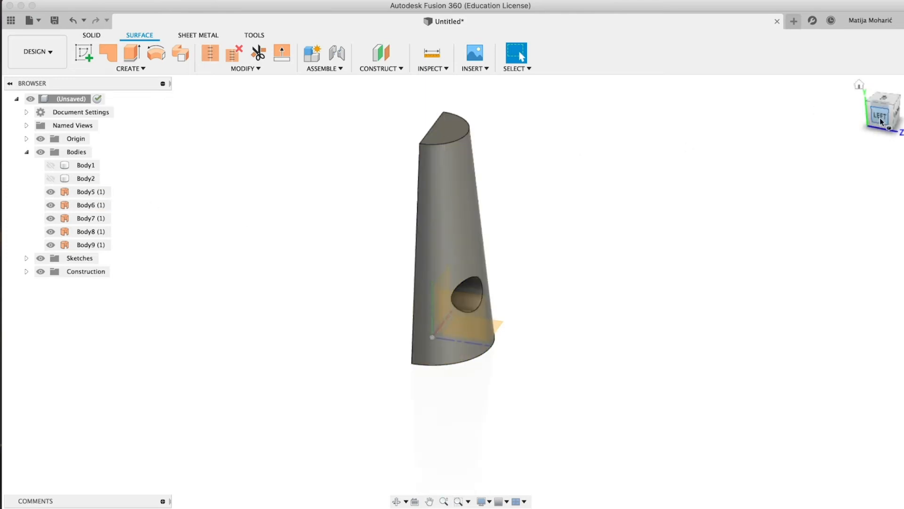
click(86, 191)
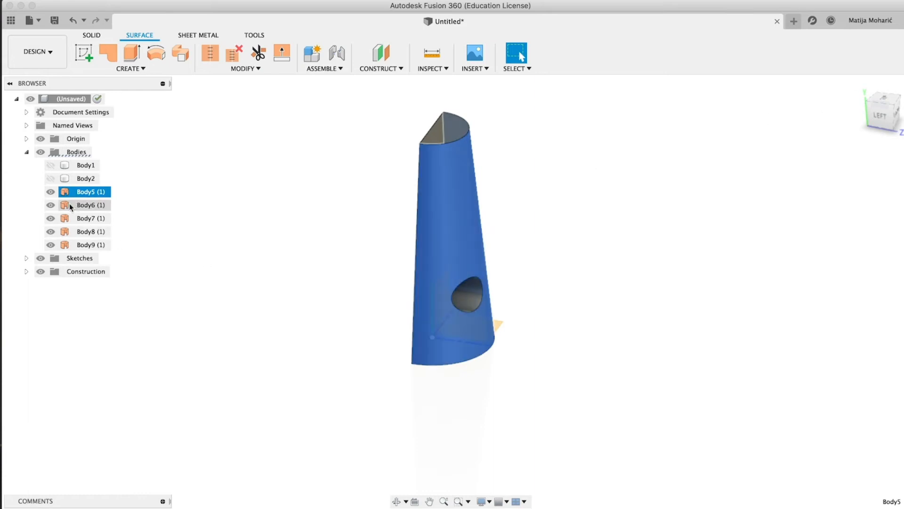
click(50, 191)
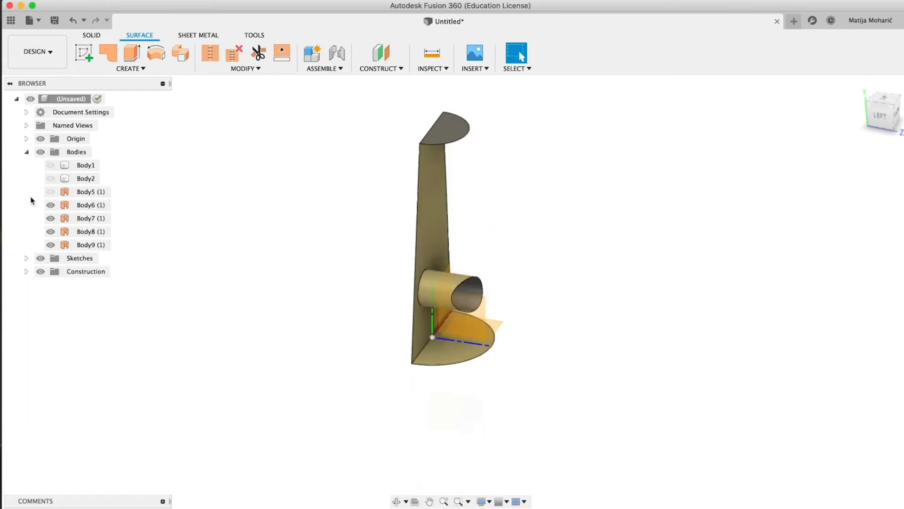
click(86, 205)
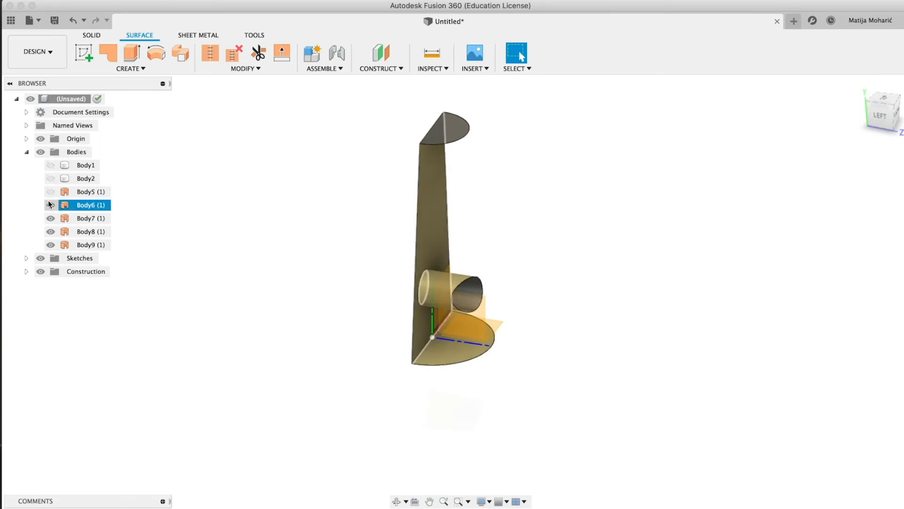
Remove surfaces Body6–Body9 and show the holed conical surface Body5 again
click(50, 204)
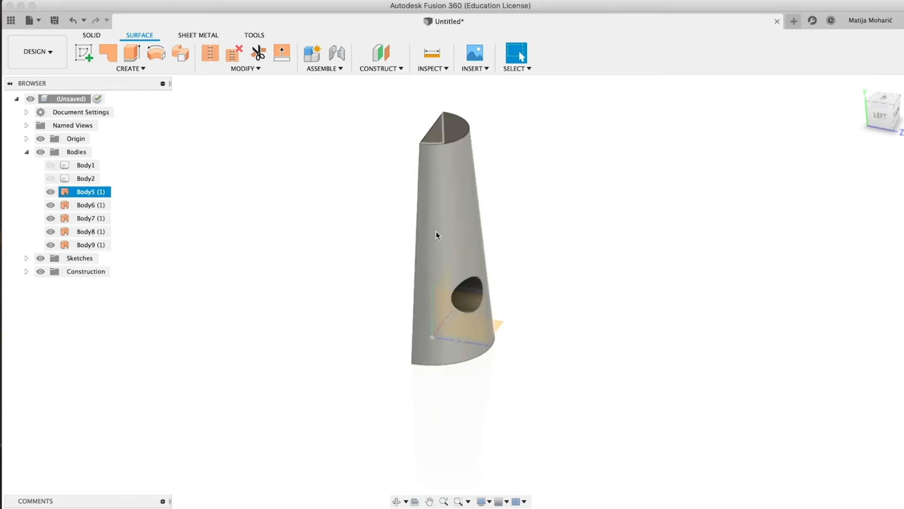
click(51, 192)
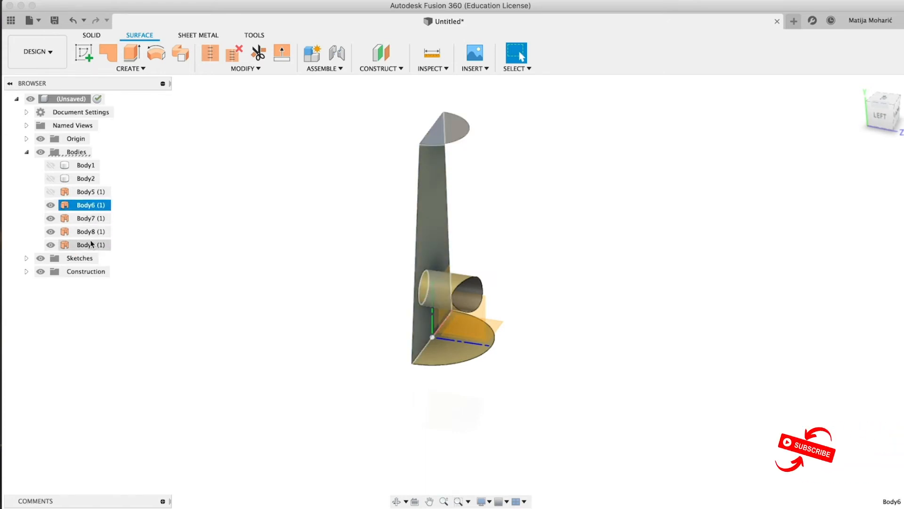
right_click(85, 244)
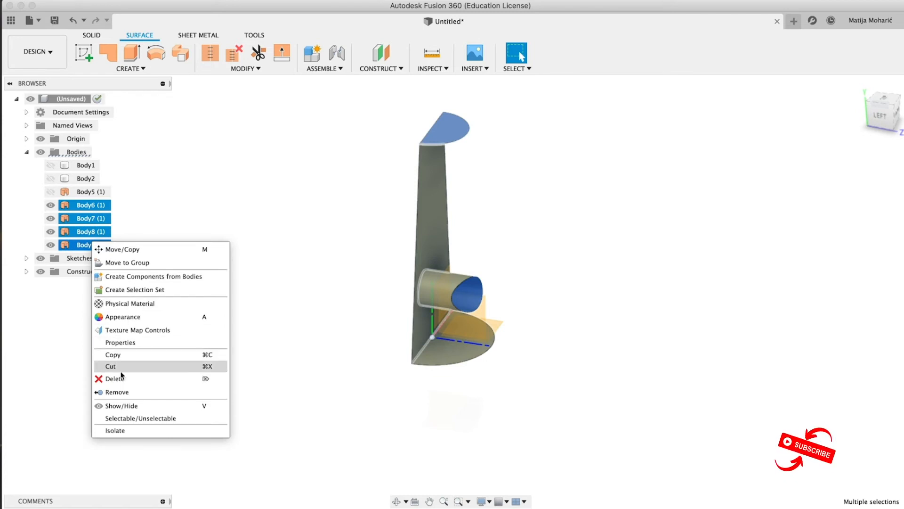
mouse_move(116, 392)
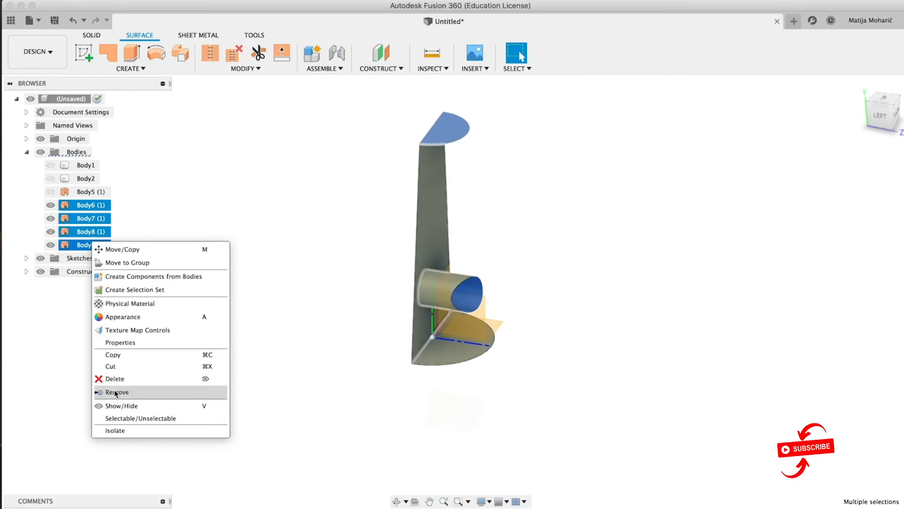
click(115, 379)
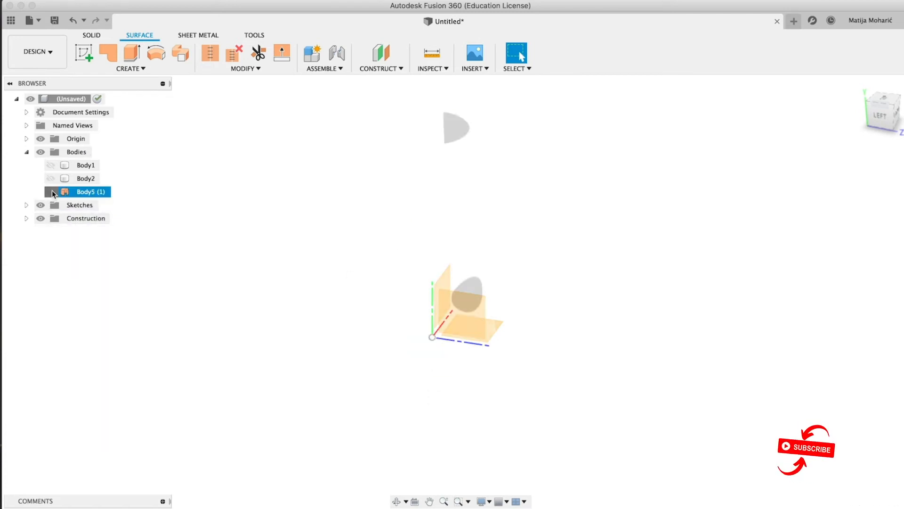
click(51, 191)
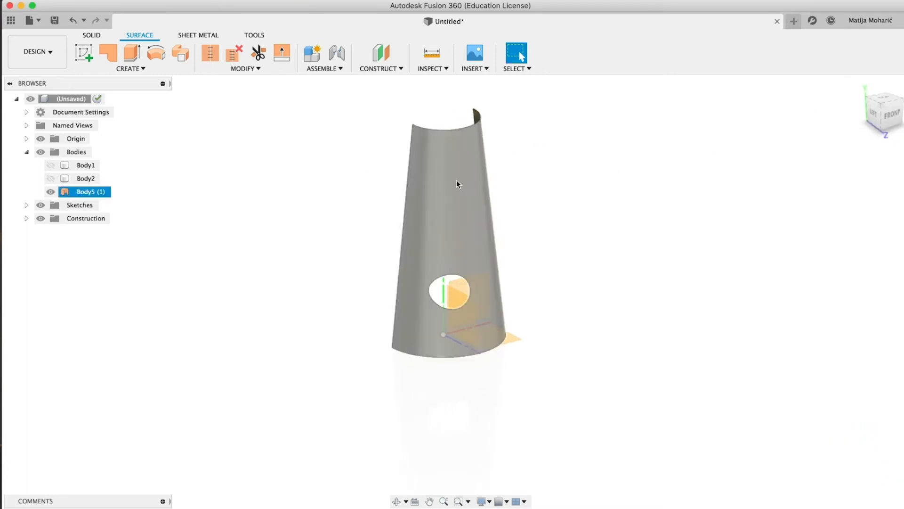
click(245, 68)
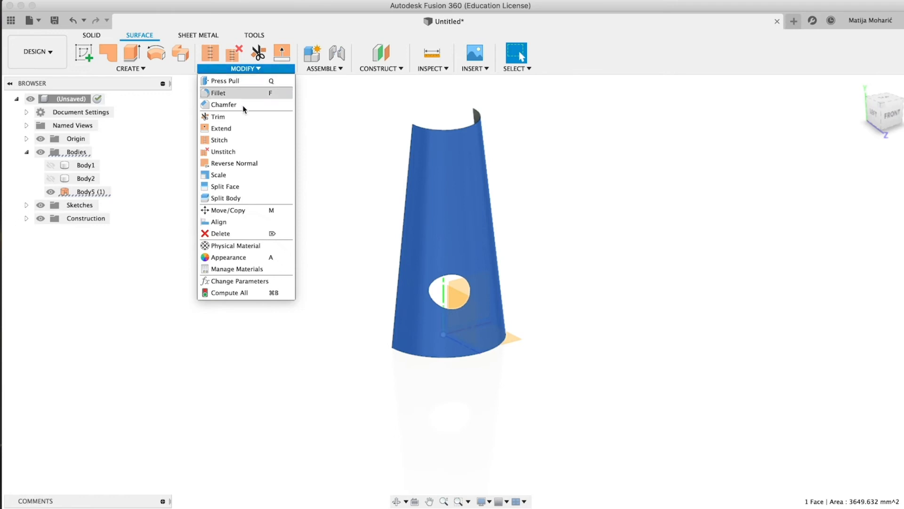
Patch the hole's circular edge to create surface Body10, then select Body5
click(130, 69)
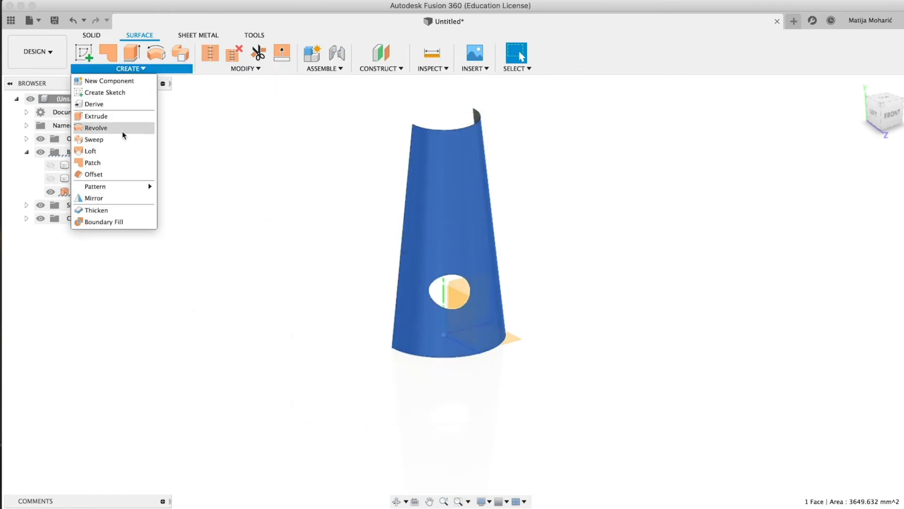
click(92, 162)
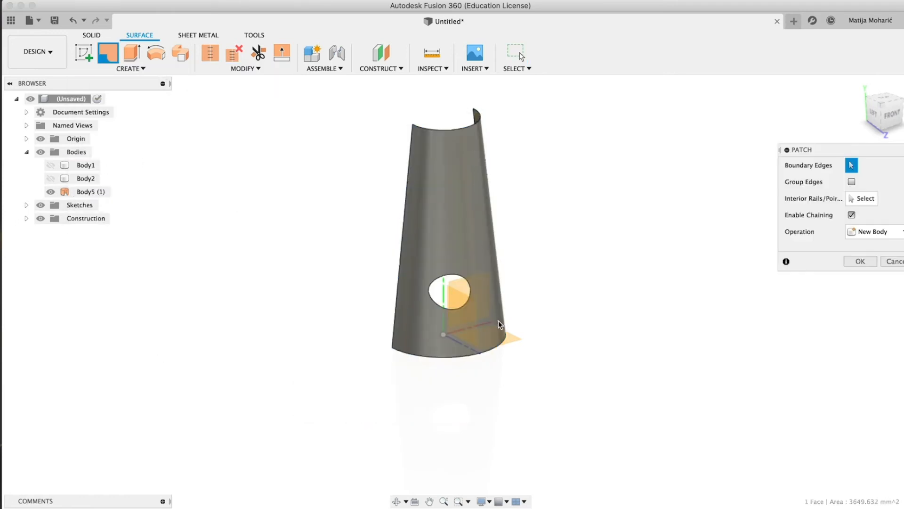
click(450, 292)
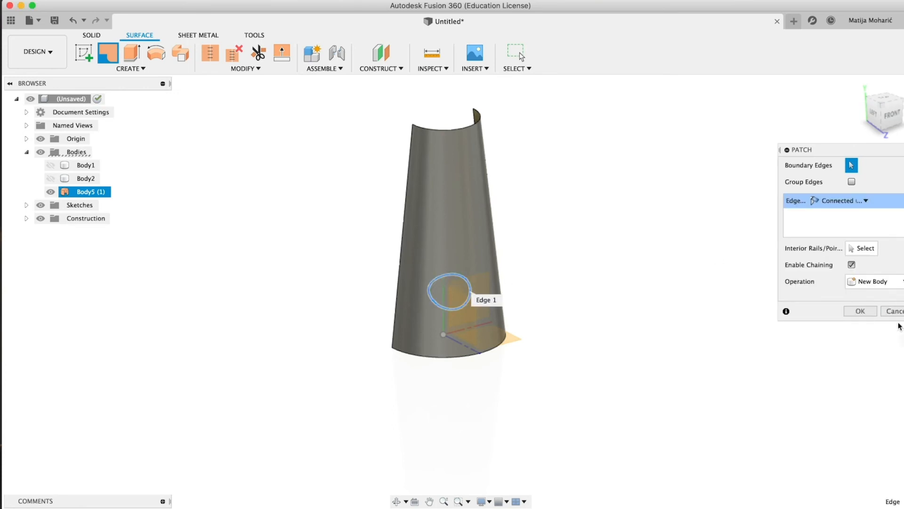
click(860, 311)
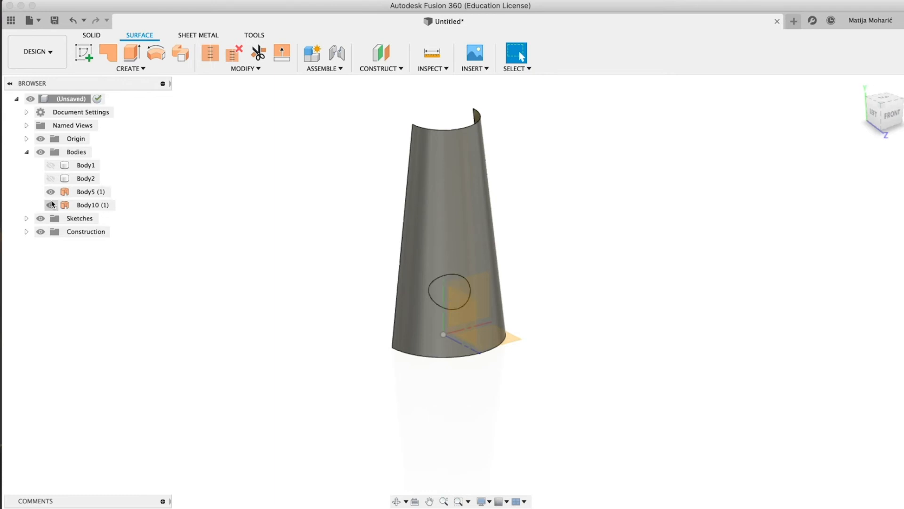
click(87, 191)
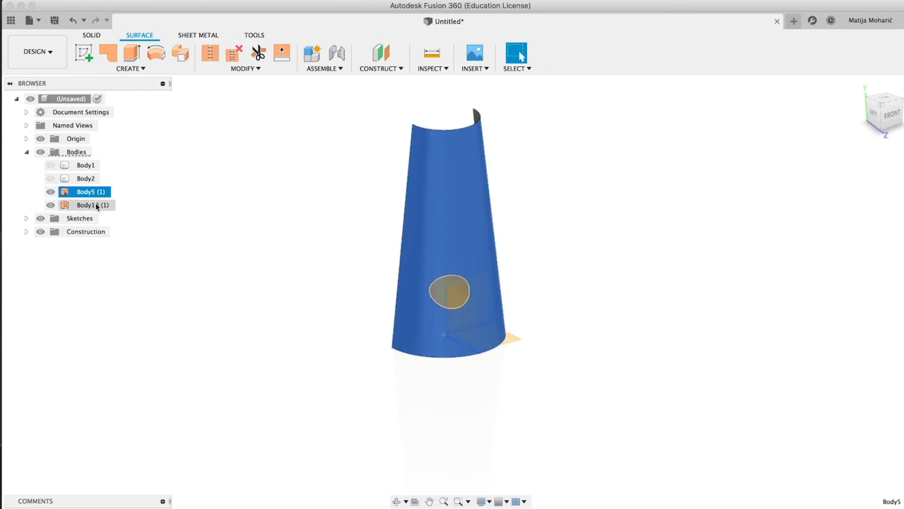
click(243, 67)
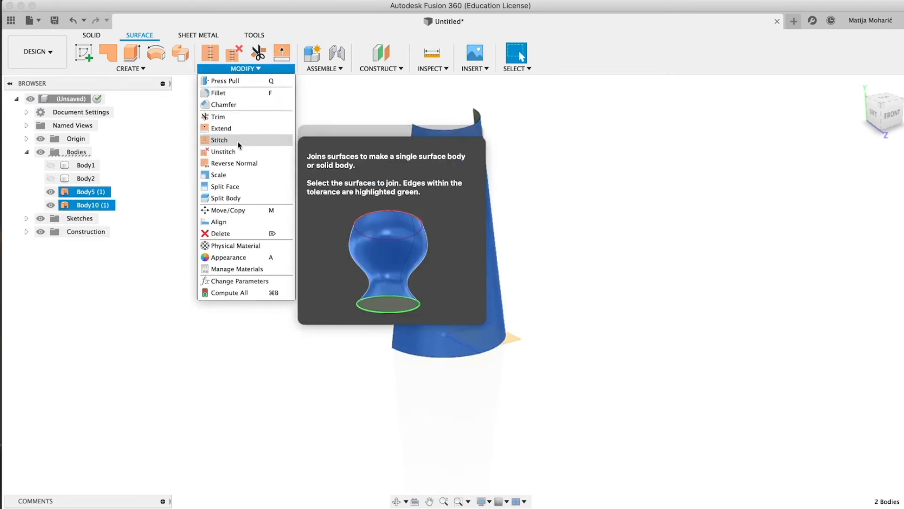
Stitch Body5 and Body10 into a single body, Body11
click(218, 140)
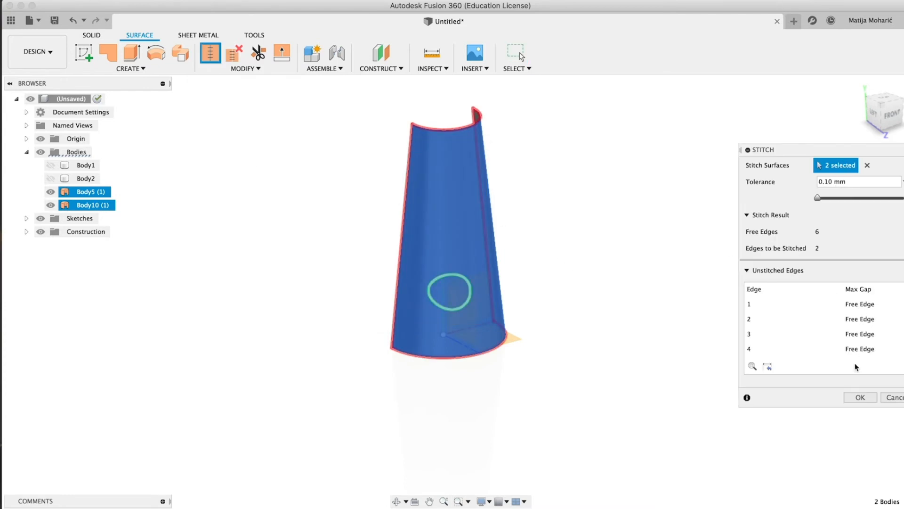
mouse_move(841, 374)
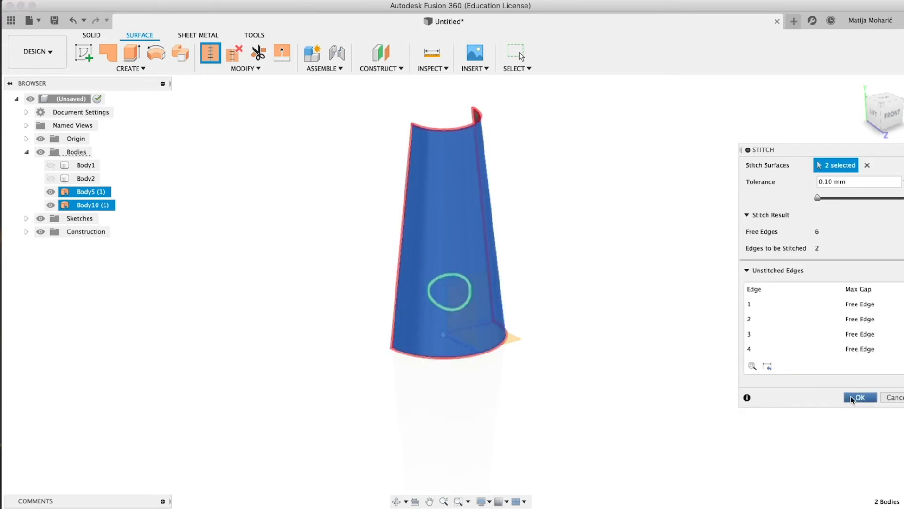
click(859, 398)
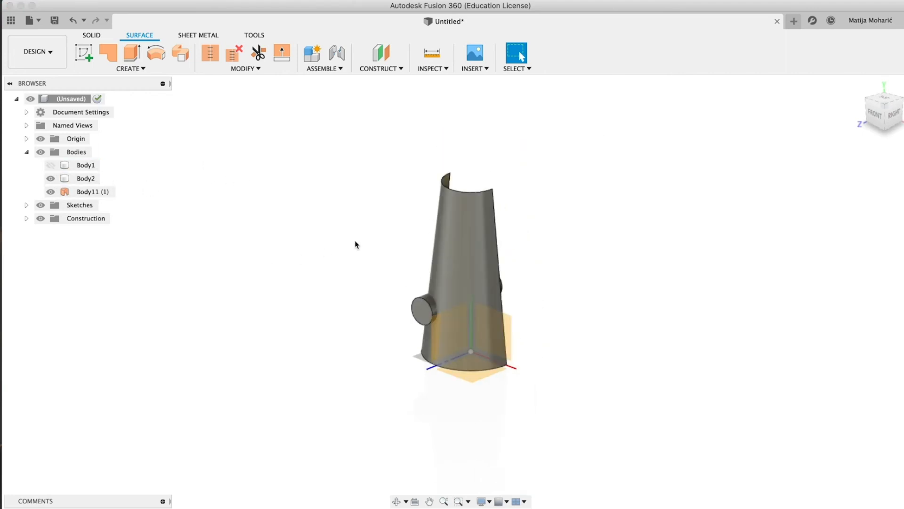
Replace the stub's round end face with the cone surface via Solid Modify > Replace Face
click(423, 323)
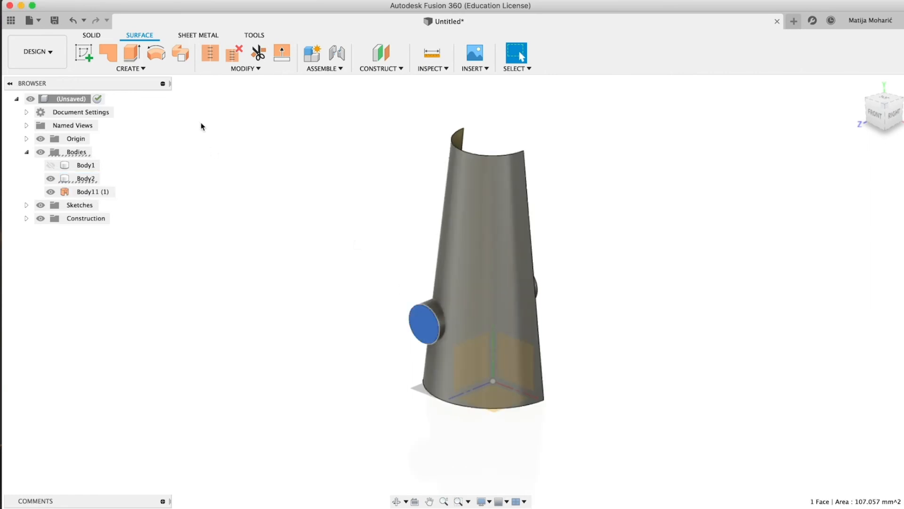
click(130, 68)
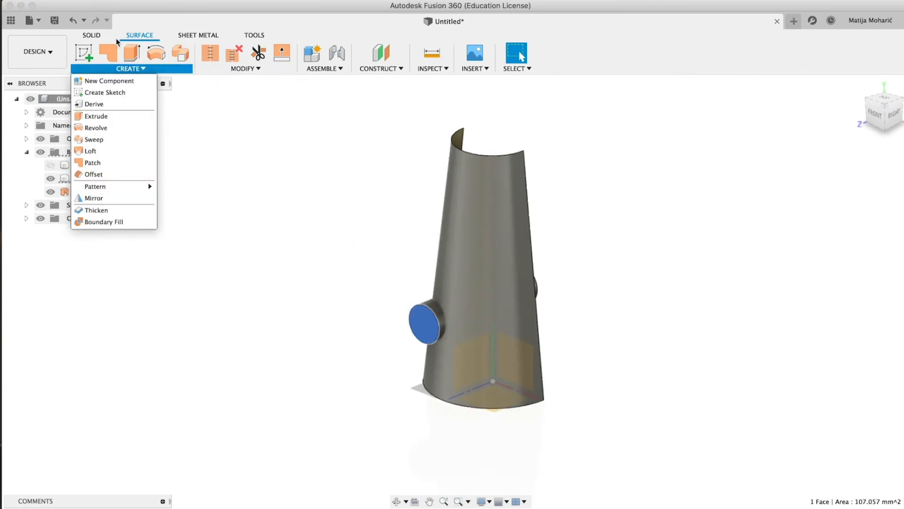
click(90, 35)
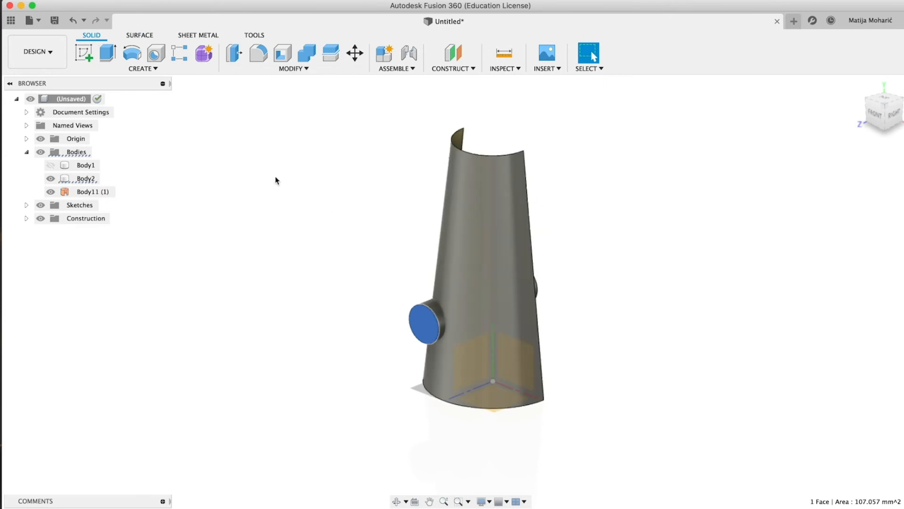
click(292, 57)
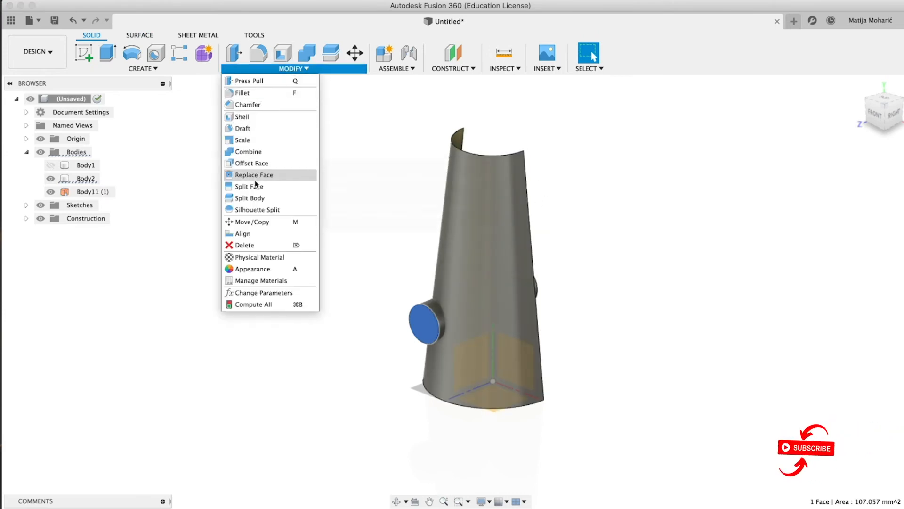
click(253, 174)
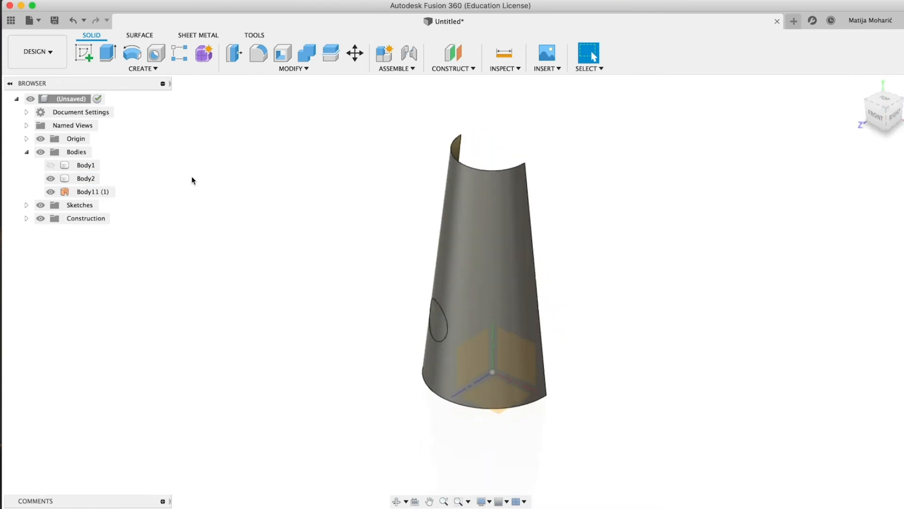
click(50, 191)
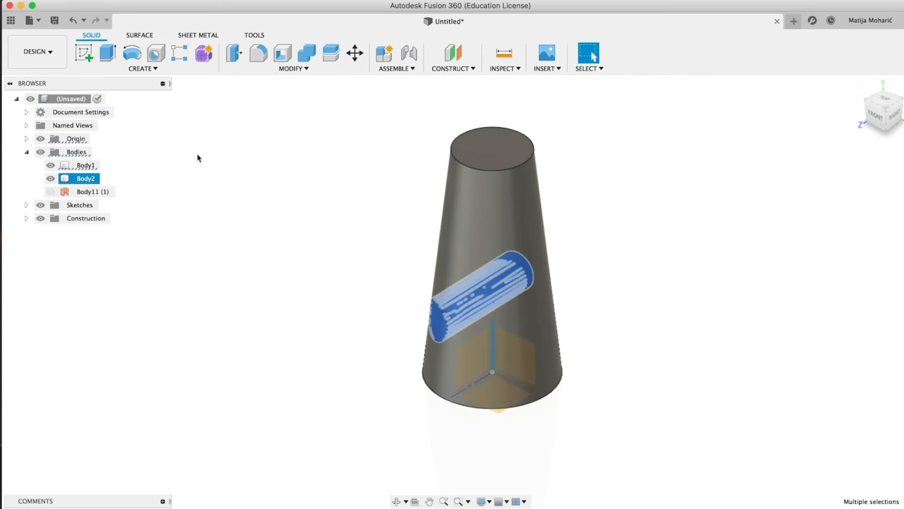
Browse the Create and Modify menus, then start a Combine of the cone bodies
click(293, 57)
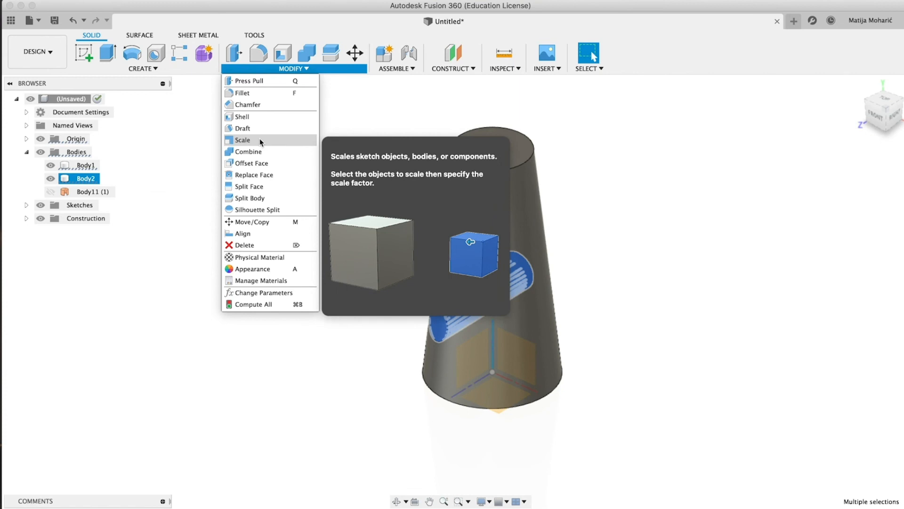
mouse_move(249, 187)
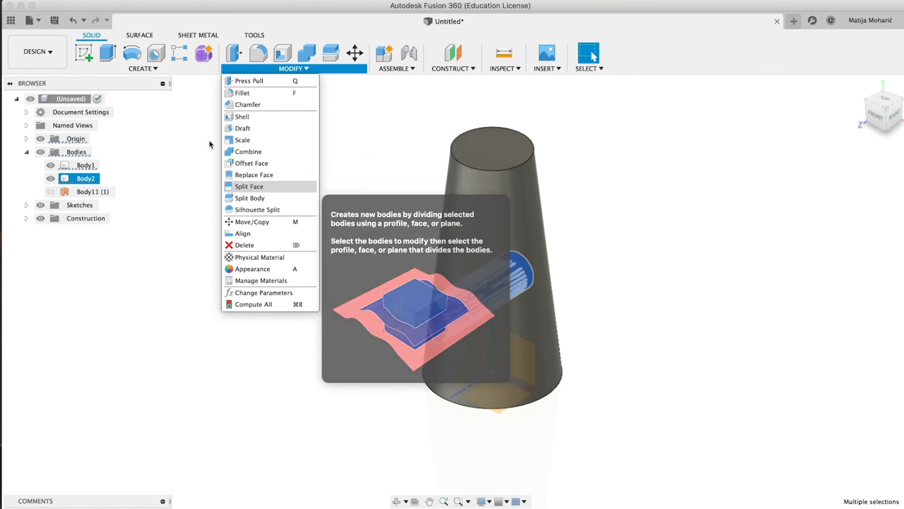
click(143, 67)
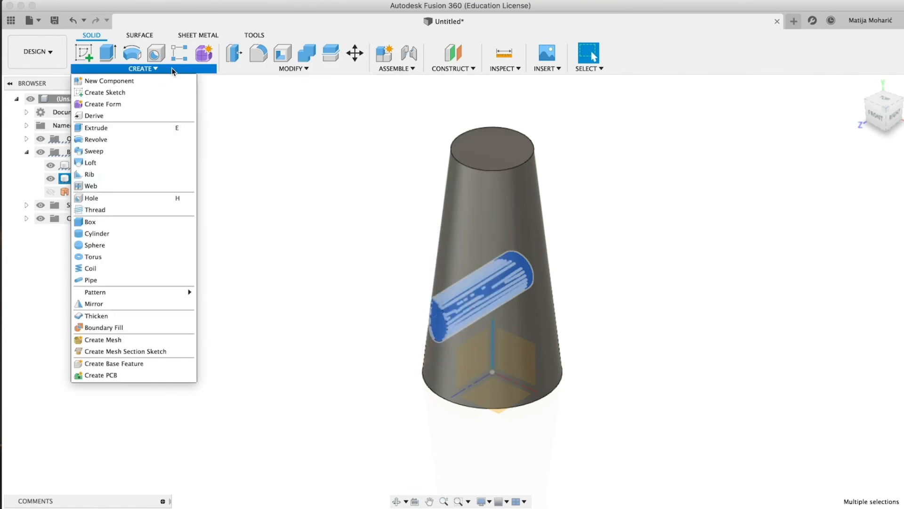
click(293, 57)
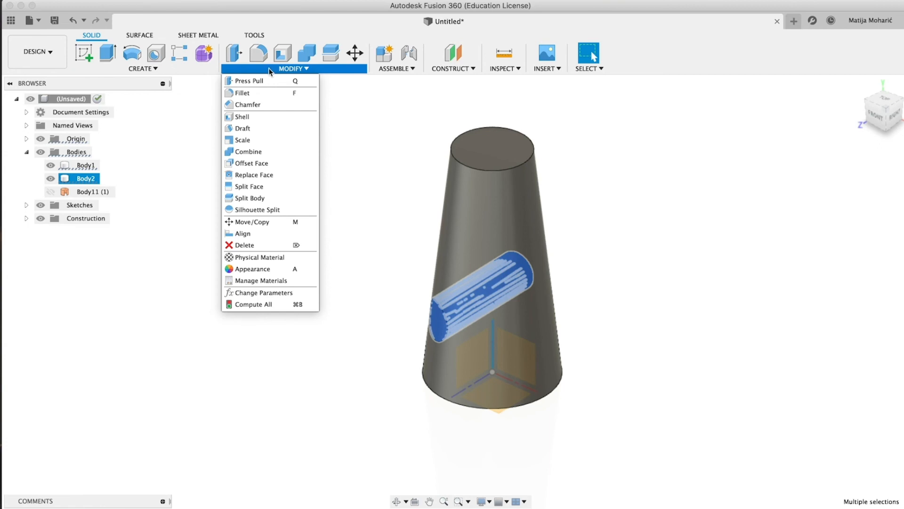
click(142, 69)
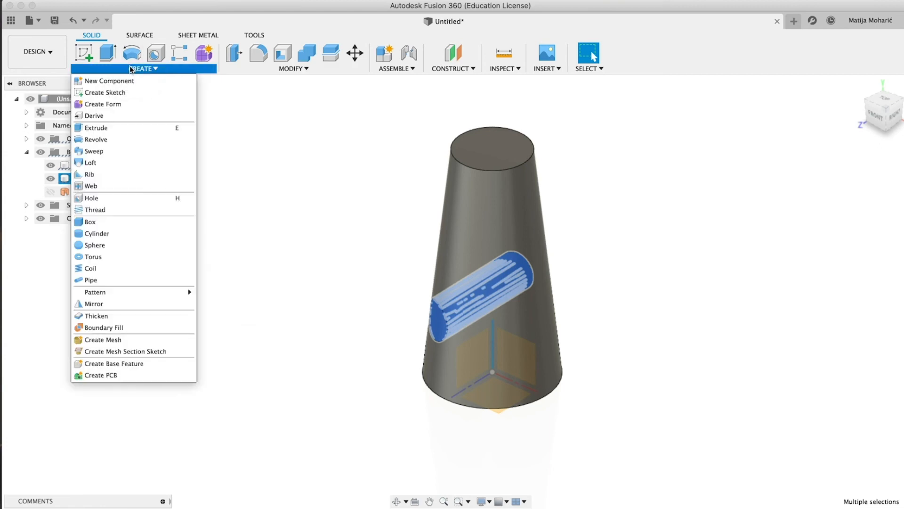
mouse_move(103, 104)
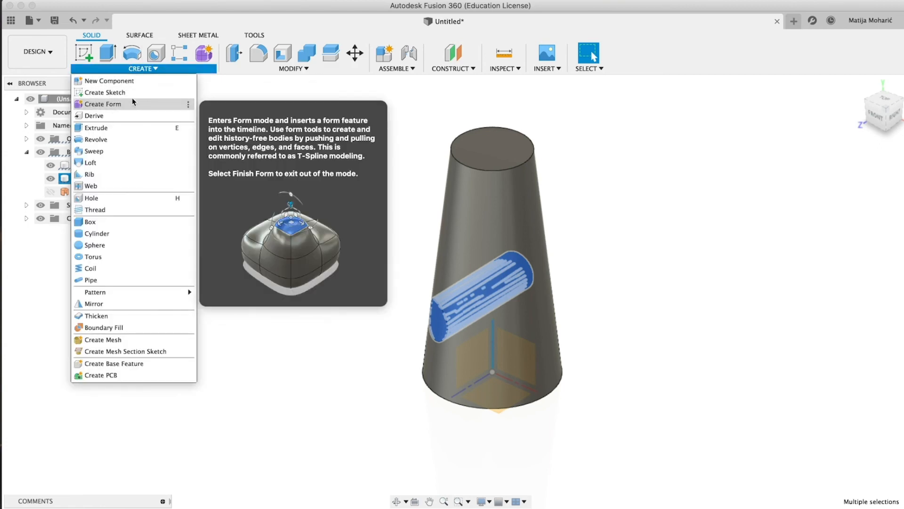
click(293, 57)
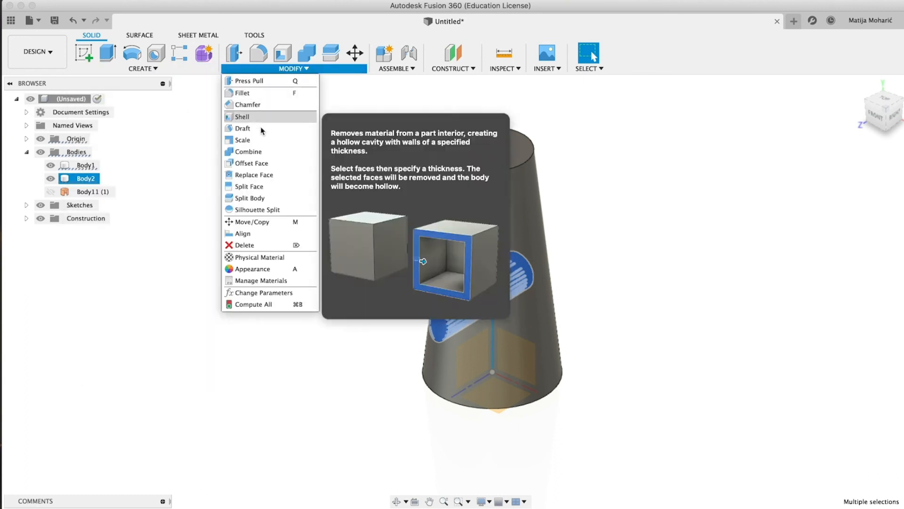
mouse_move(251, 163)
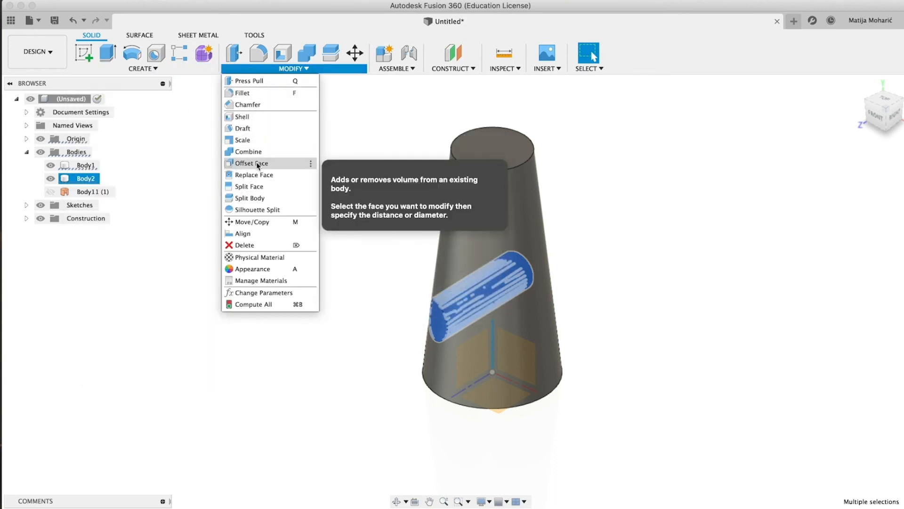
mouse_move(263, 128)
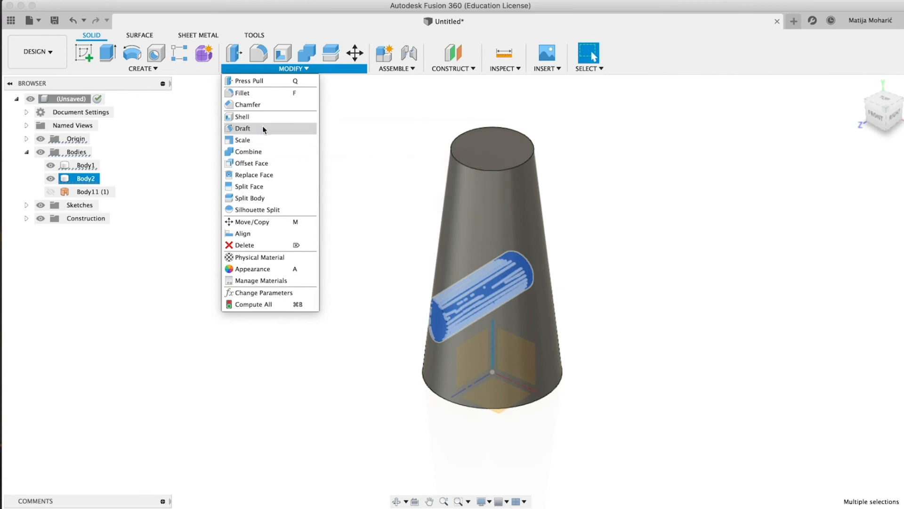
click(248, 151)
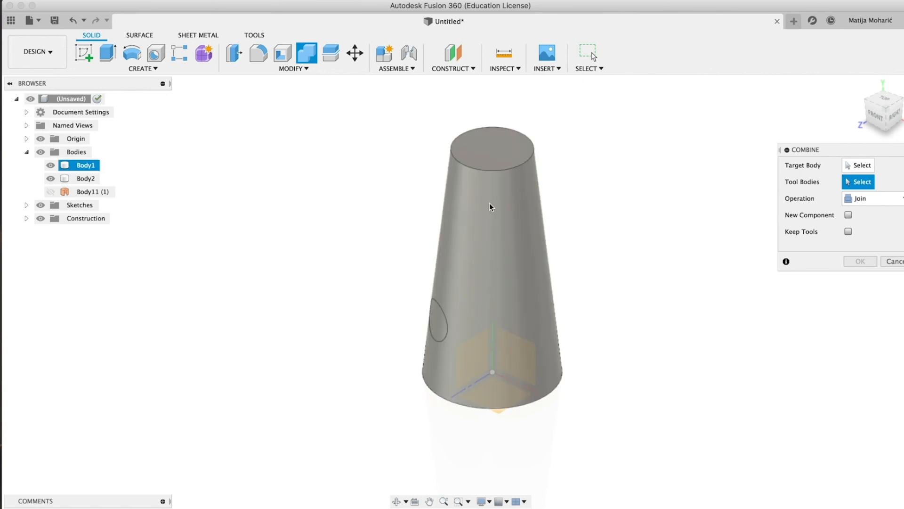
Join Body2 onto Body1 as one solid cone with no side hole
click(86, 178)
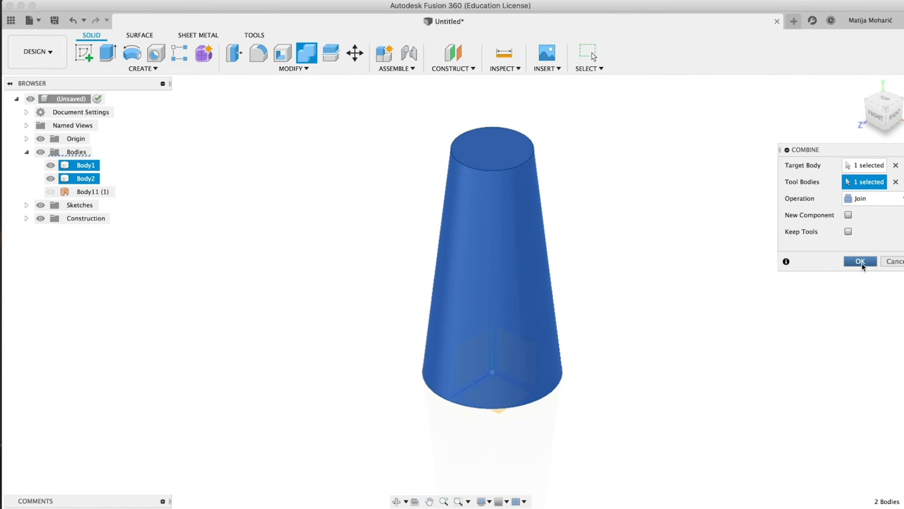
click(860, 261)
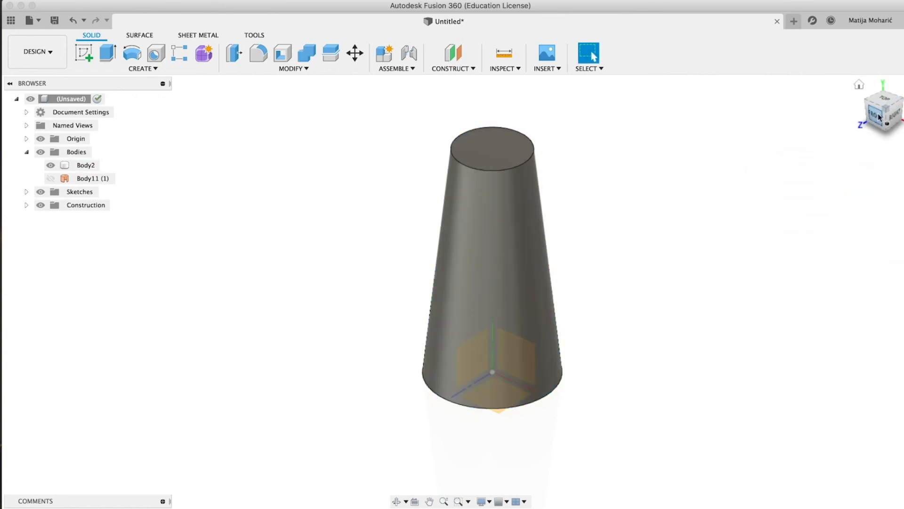